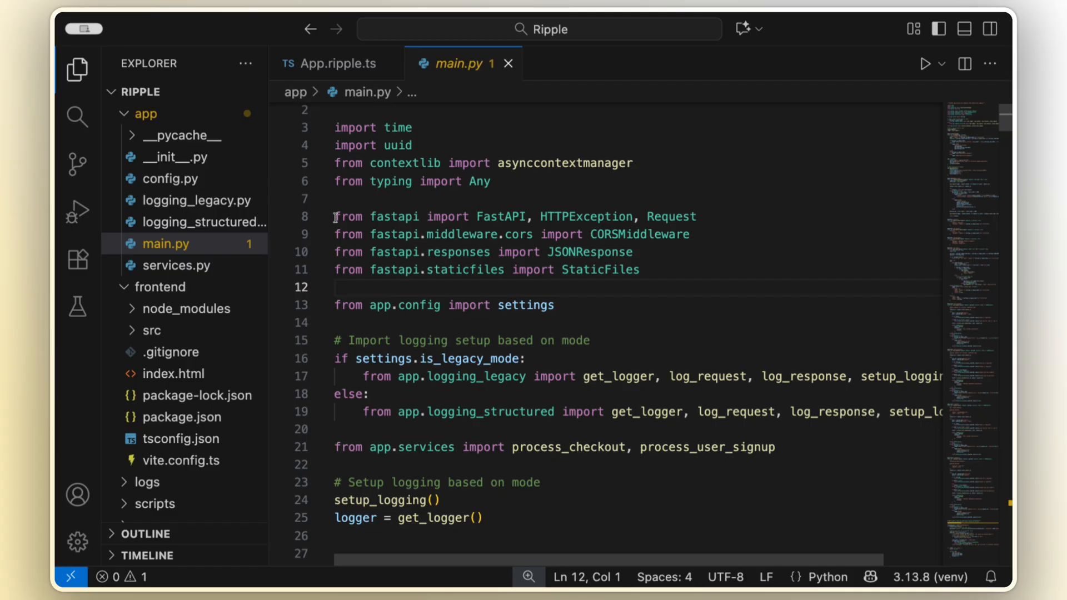
Select the FastAPI imports in main.py, then open App.ripple.ts and scroll through its todo button listeners
{"action": "left_click_drag", "start_coordinate": [335, 216], "coordinate": [640, 270]}
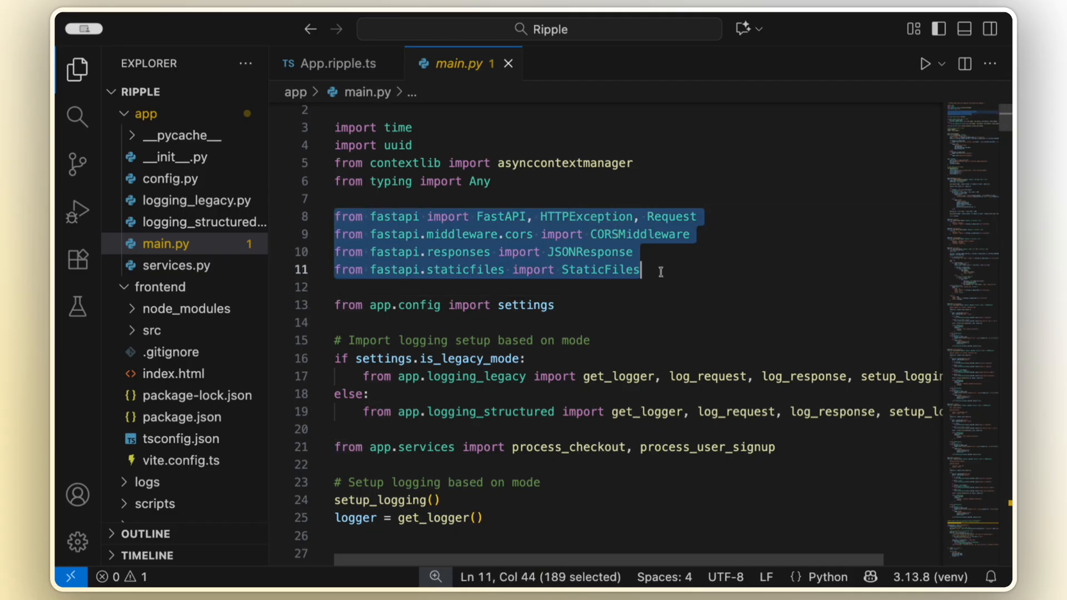
{"action": "scroll", "scroll_direction": "down", "scroll_amount": 3}
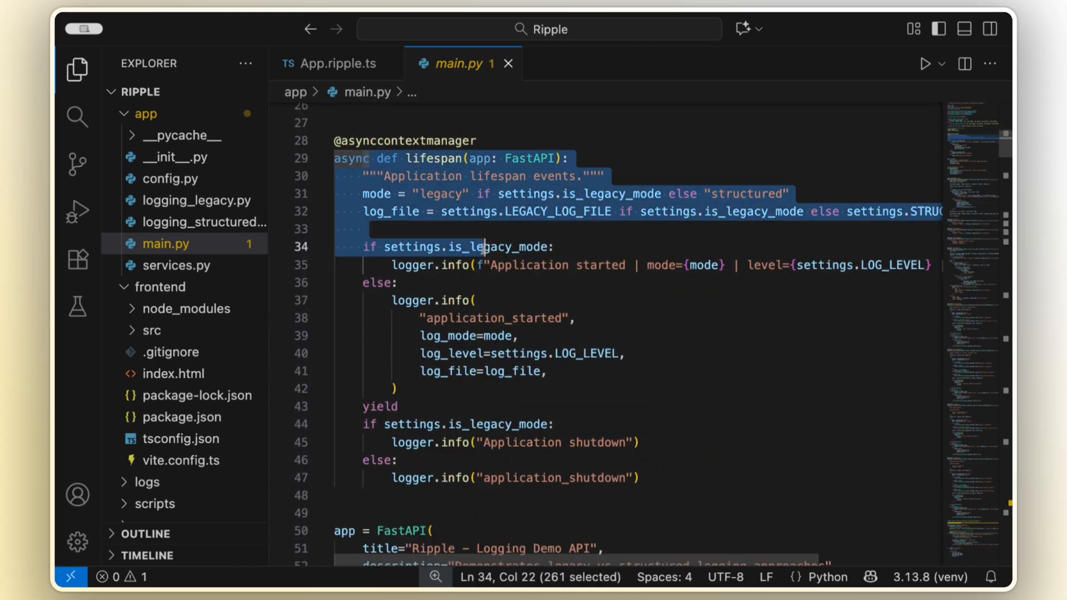
{"action": "left_click", "coordinate": [151, 330]}
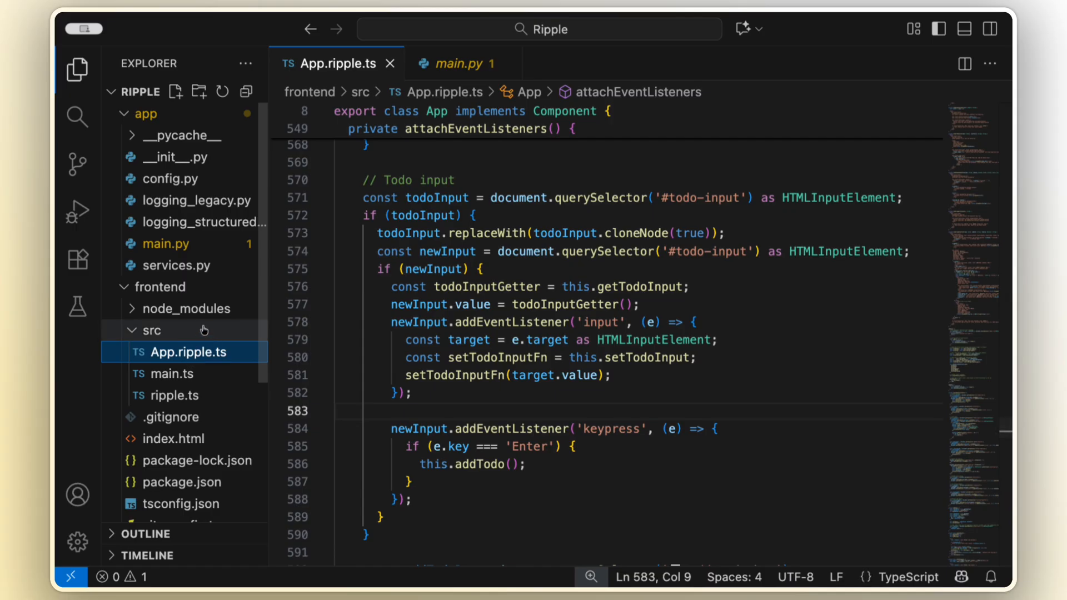
{"action": "scroll", "scroll_direction": "down", "scroll_amount": 3}
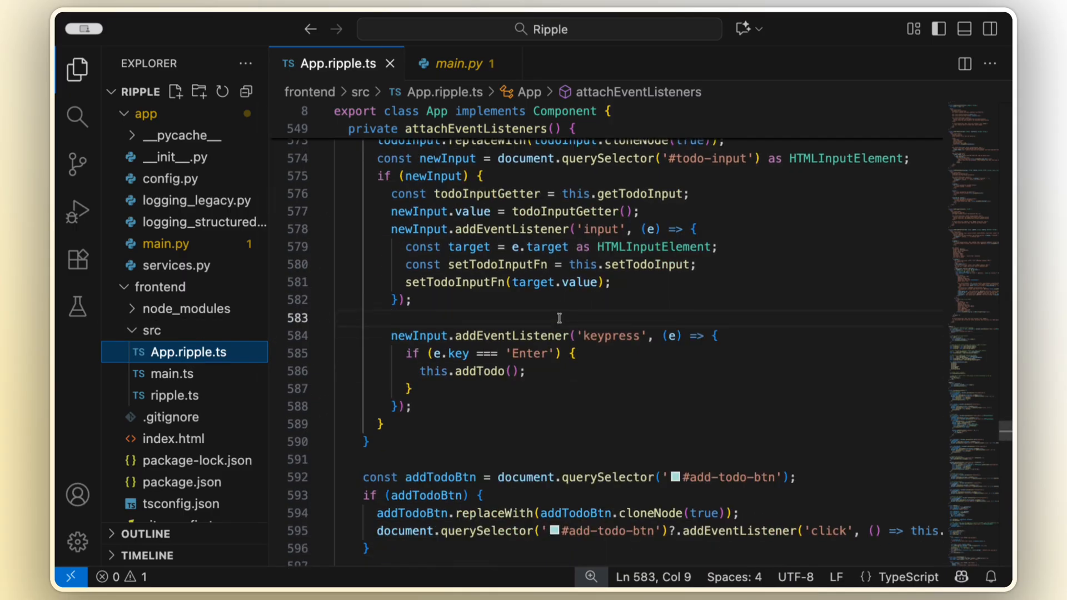
{"action": "scroll", "scroll_direction": "down", "scroll_amount": 3}
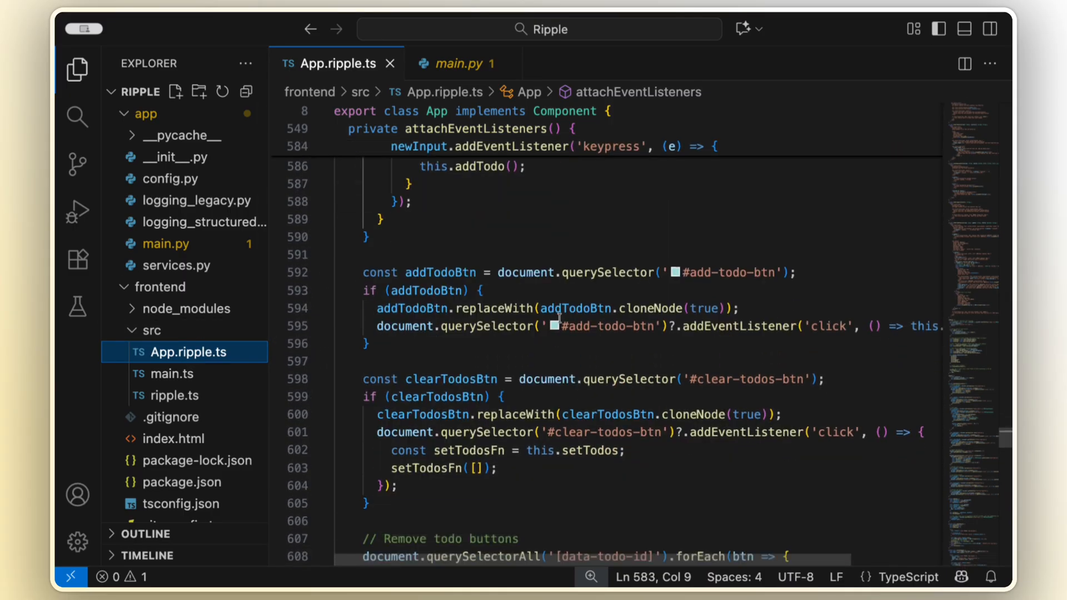
{"action": "scroll", "scroll_direction": "down", "scroll_amount": 3}
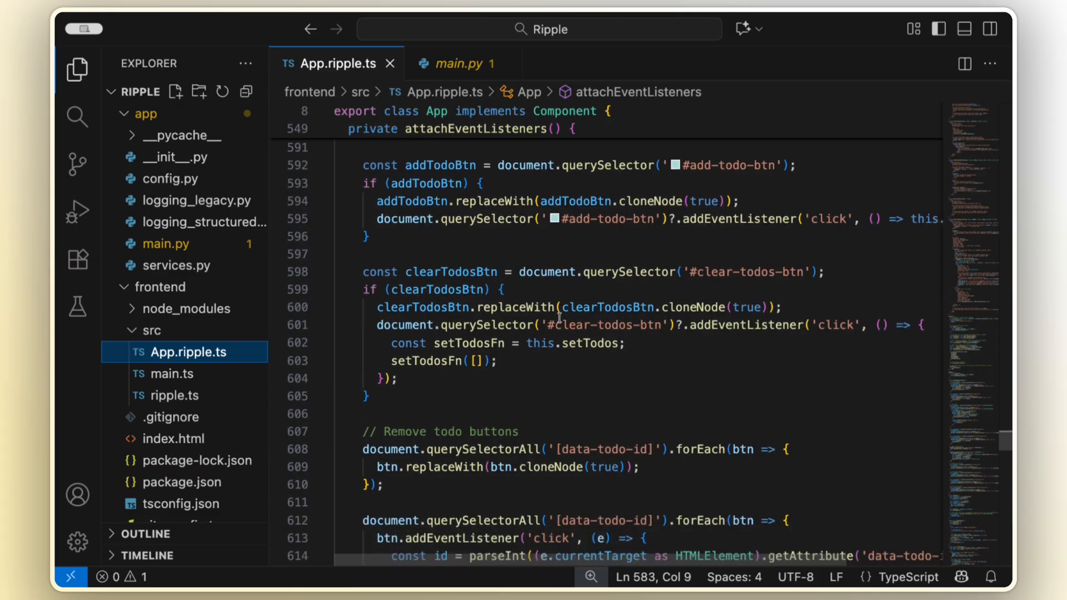
{"action": "scroll", "scroll_direction": "down", "scroll_amount": 3}
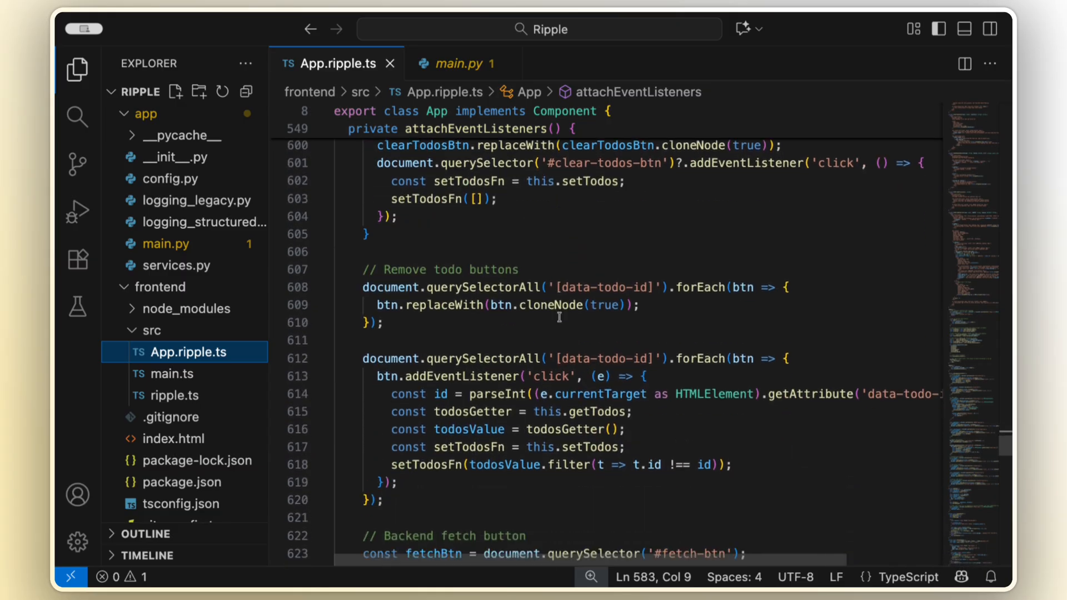